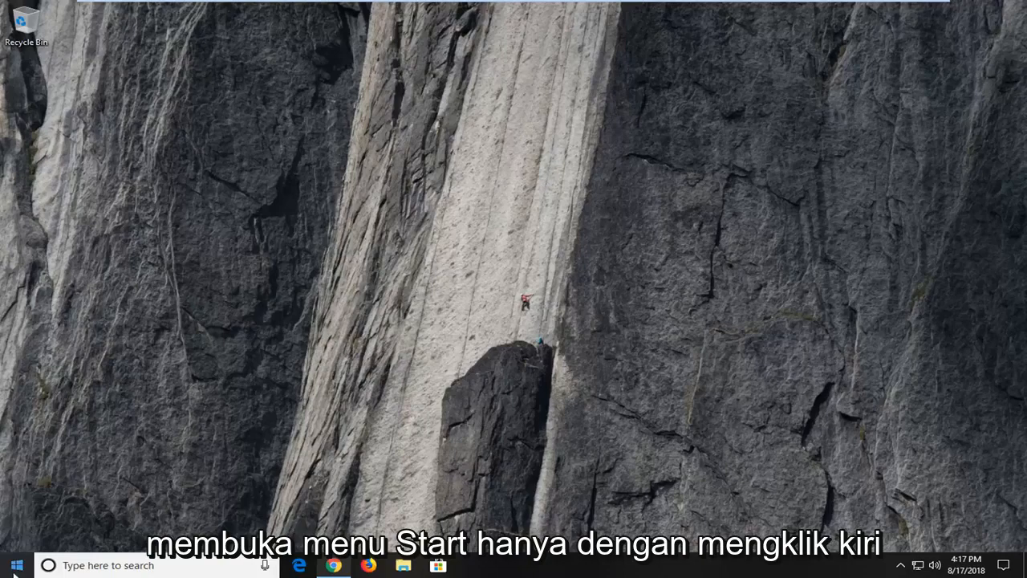
Search Start for 'powershell' and show the options for the Windows PowerShell result.
click(12, 564)
text(p)
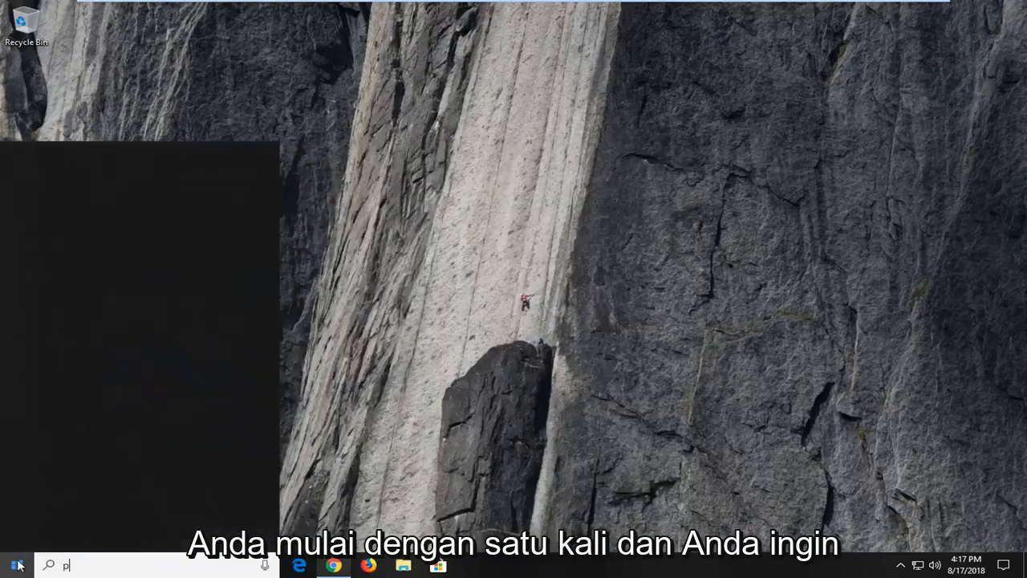
text(owershell)
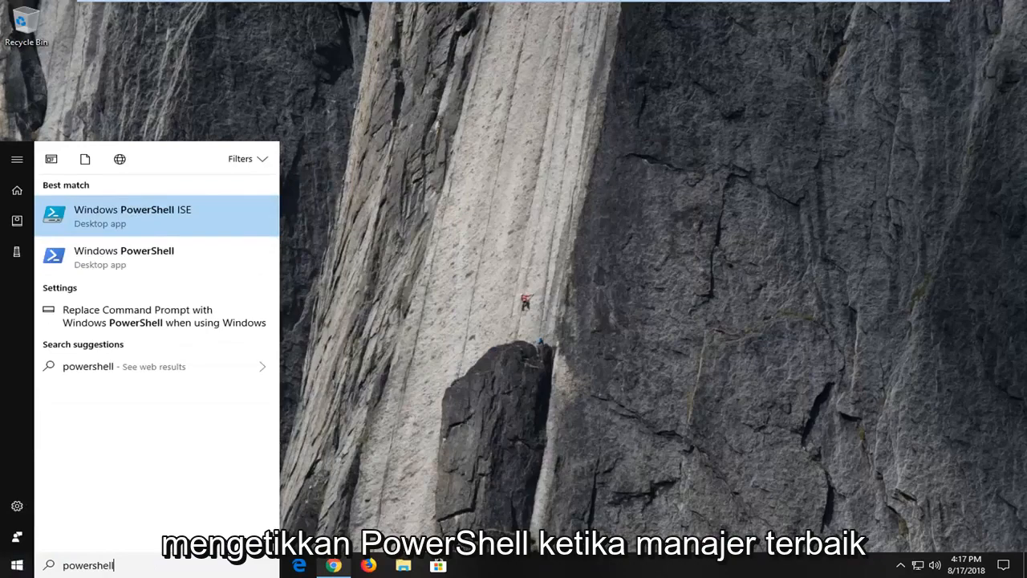
mouse_move(157, 256)
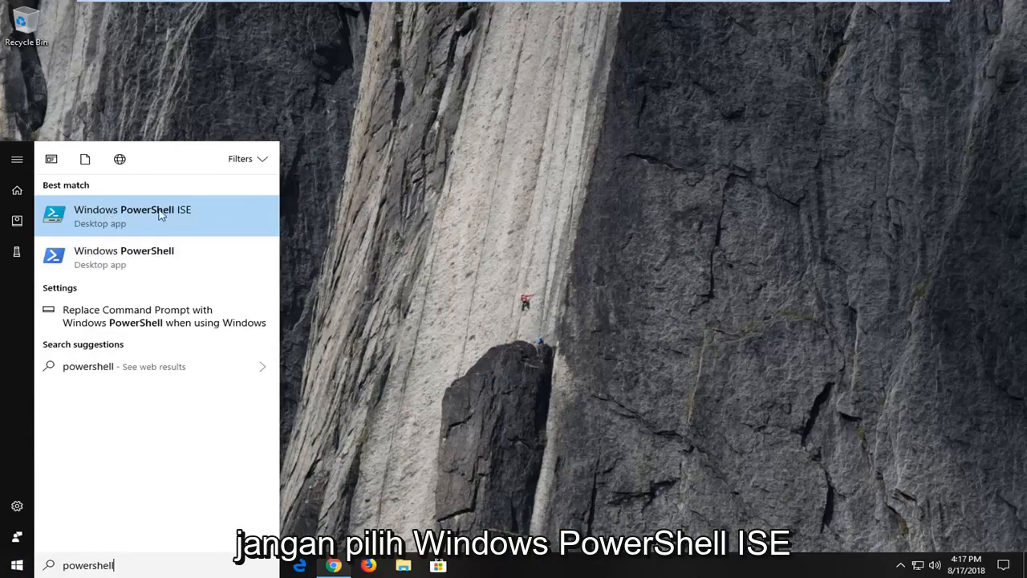
mouse_move(77, 256)
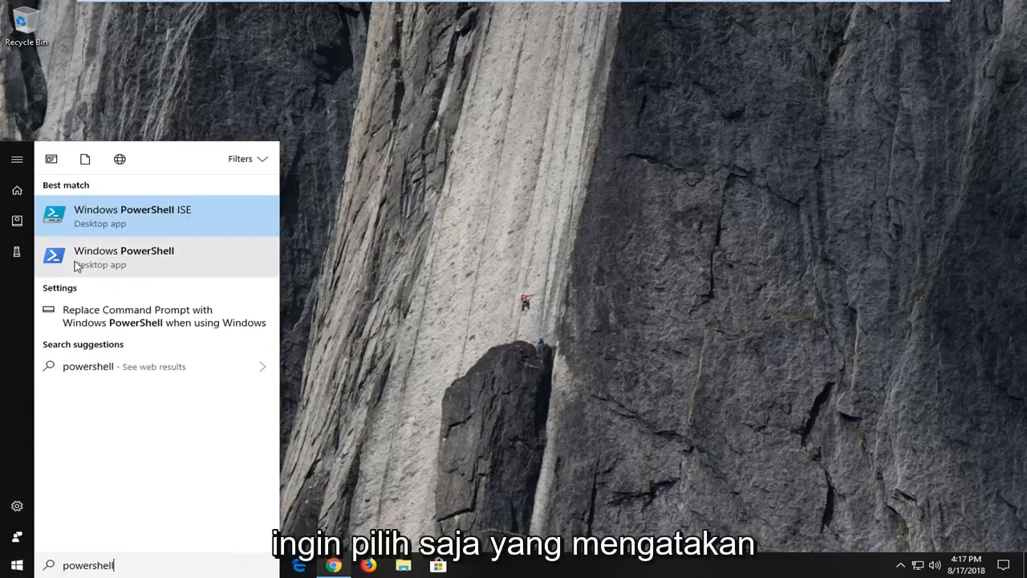
mouse_move(113, 263)
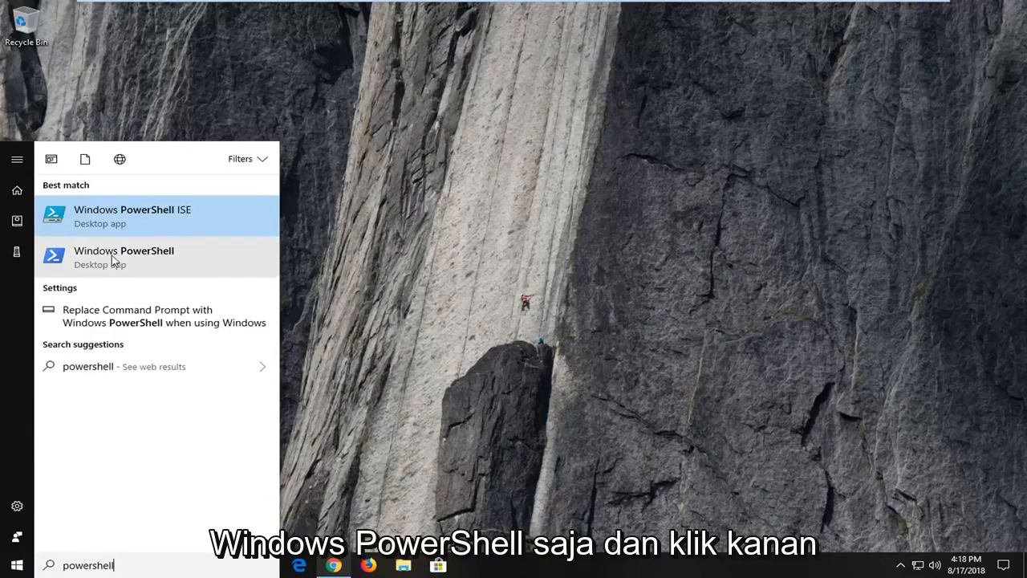
right_click(123, 255)
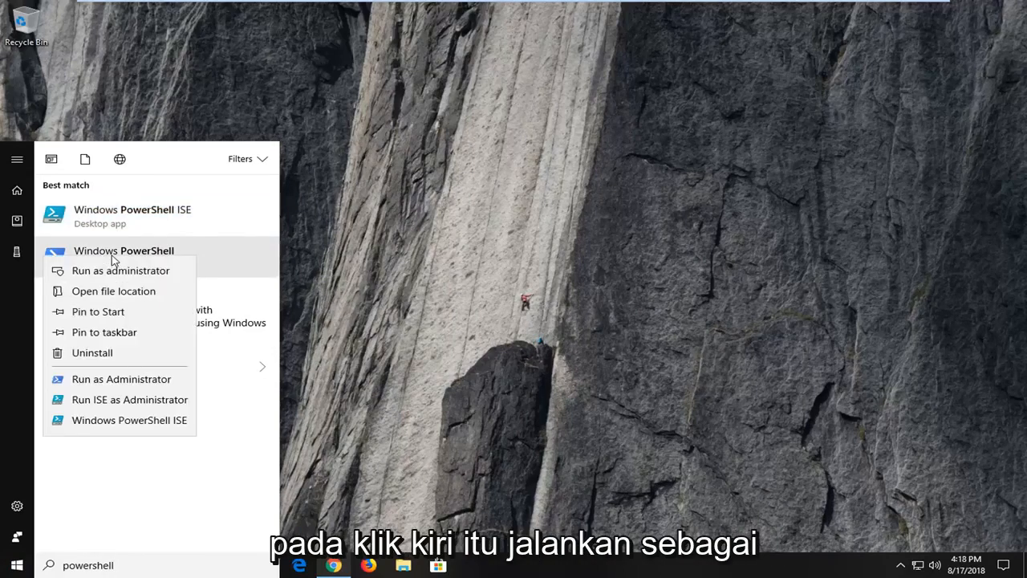
Run Windows PowerShell as administrator and approve the User Account Control prompt.
click(120, 269)
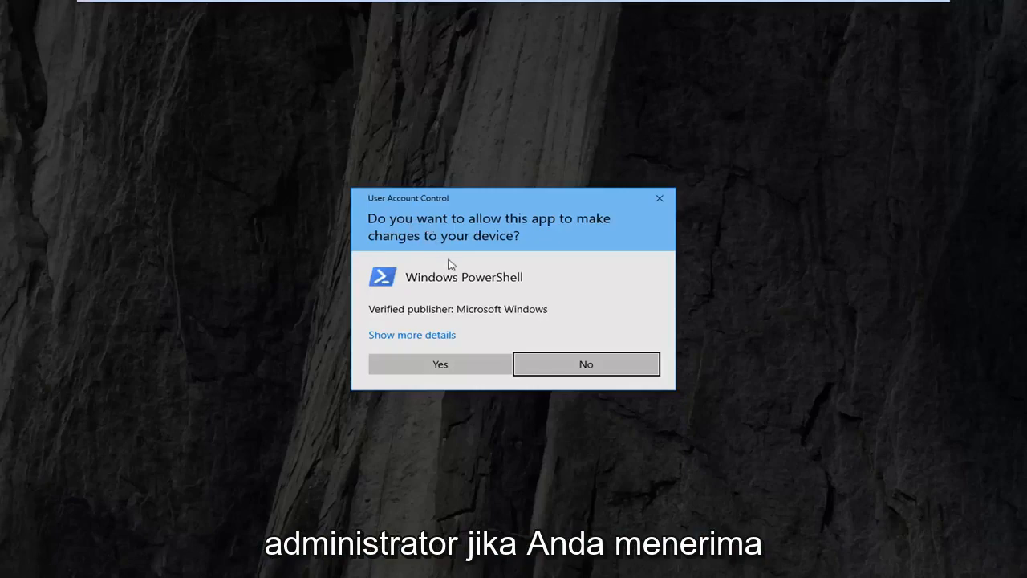
click(440, 362)
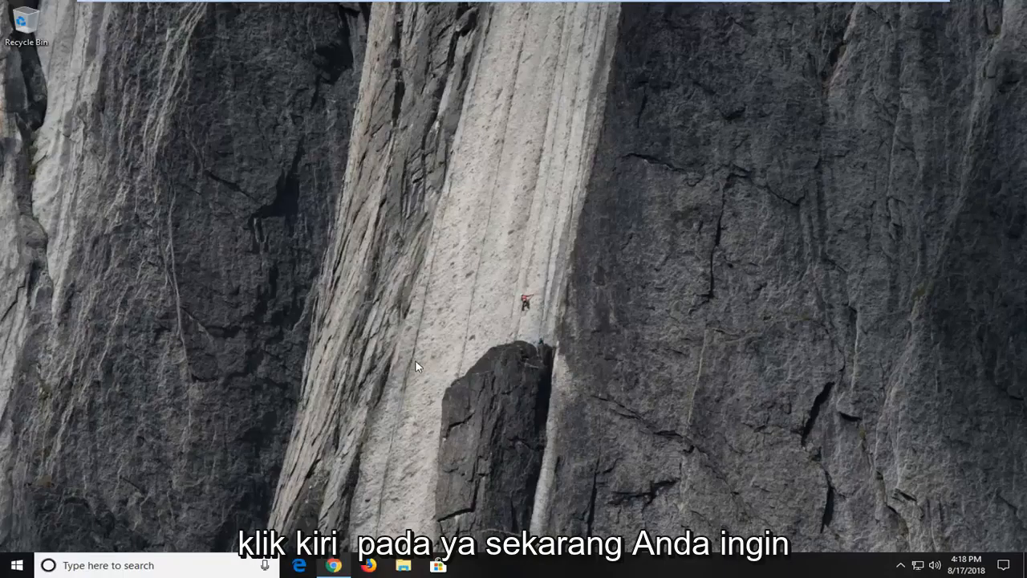
Run 'sfc /scannow' in the administrator PowerShell window to begin the system scan.
click(472, 565)
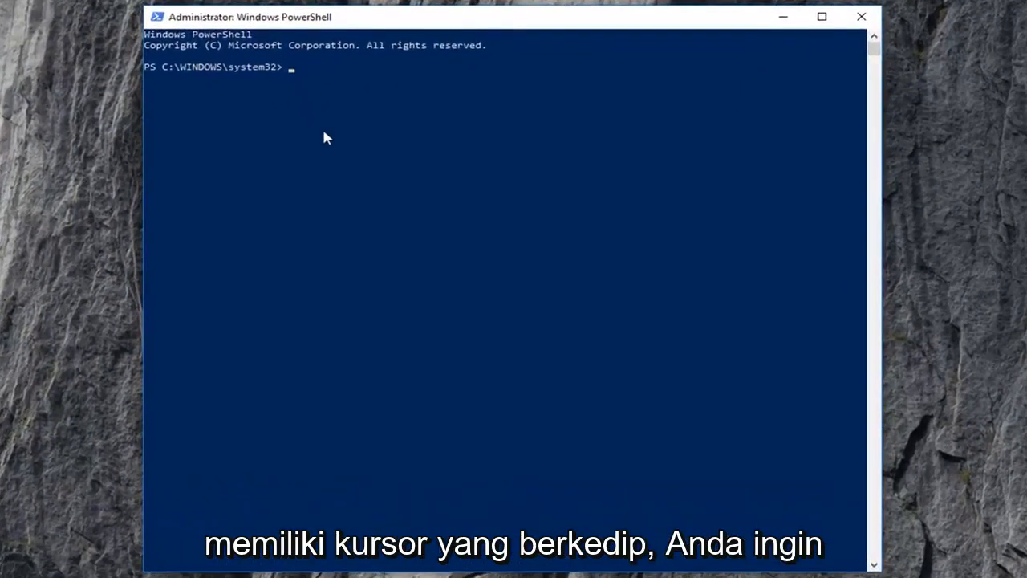
text(sfc)
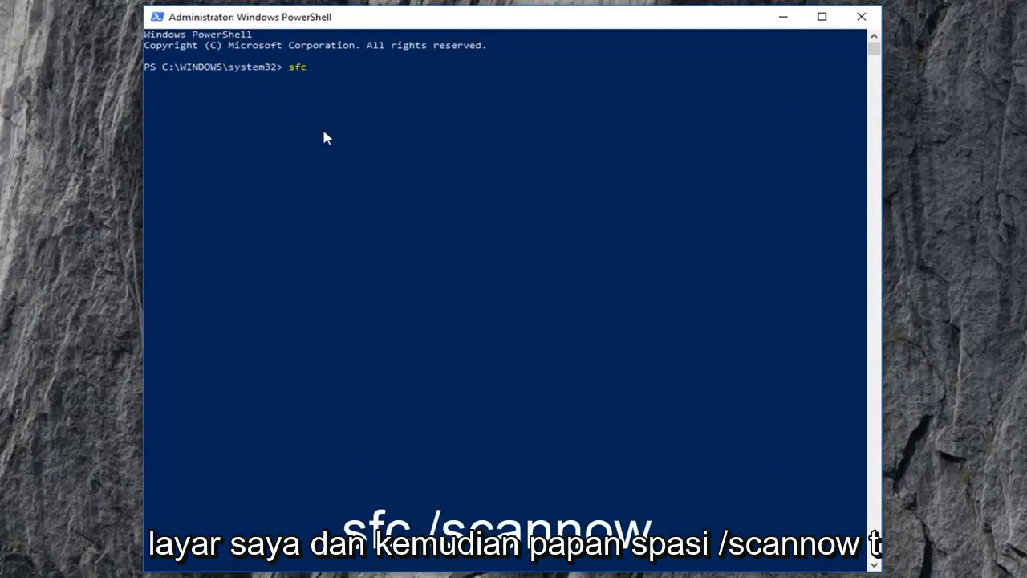
text(/)
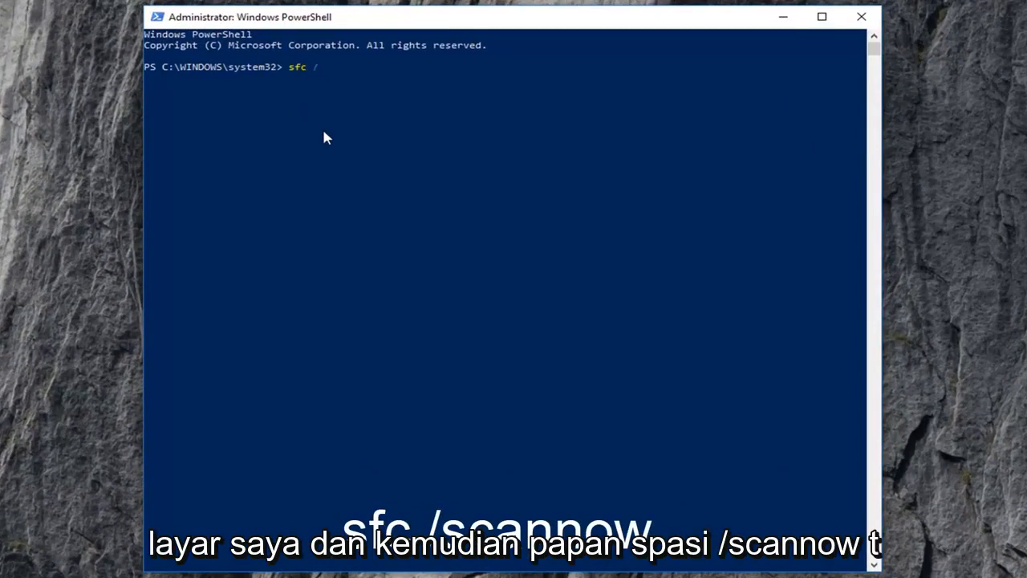
text(scannow)
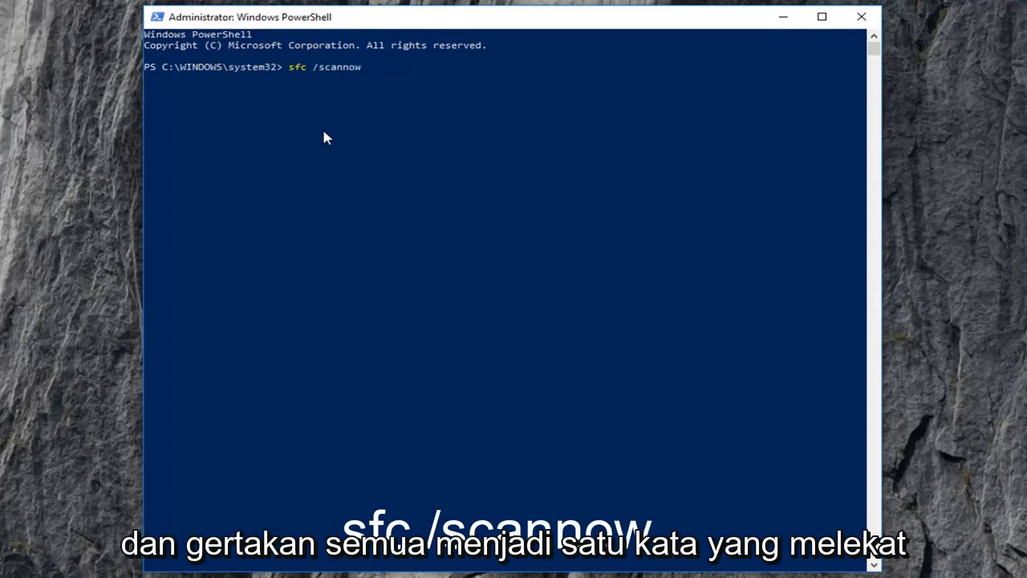
mouse_move(319, 70)
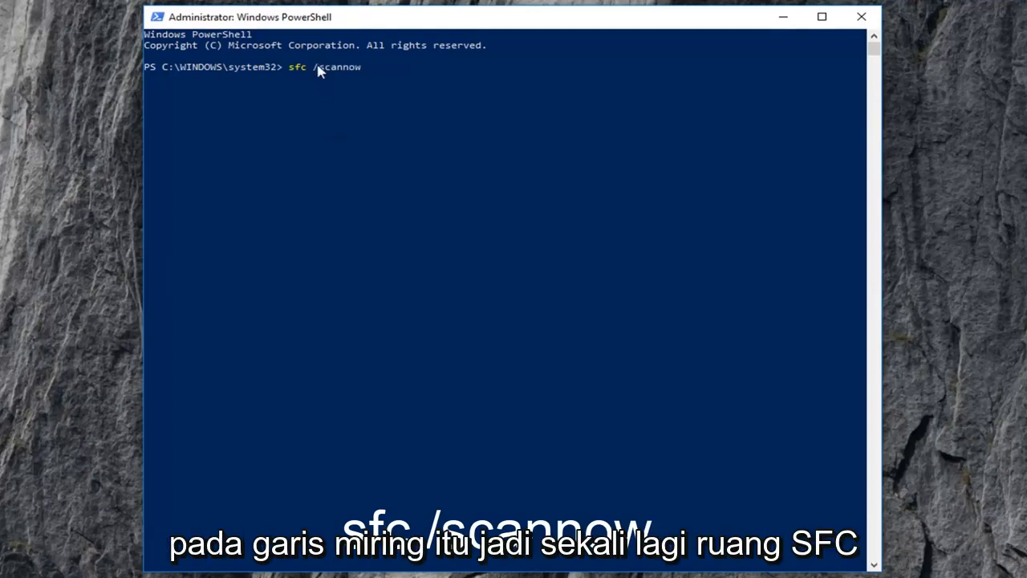
mouse_move(296, 72)
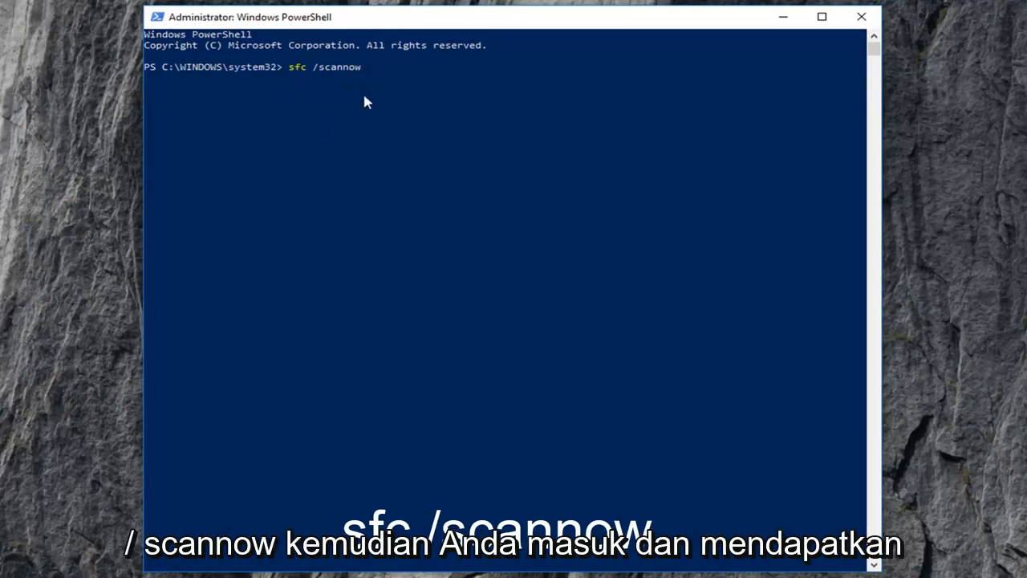
key(Return)
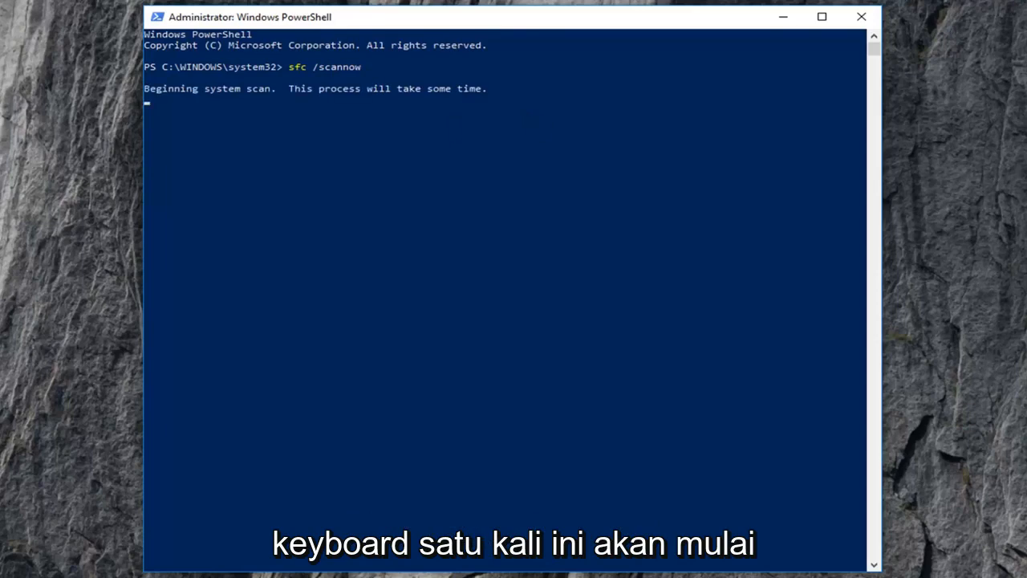